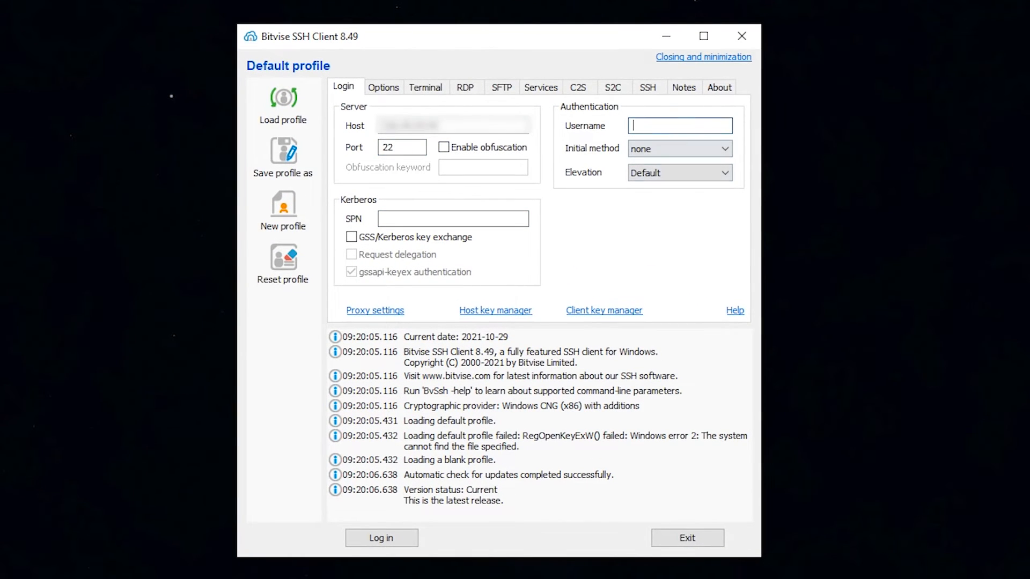
Enter the VPS host and username on the Login tab, log in, and open a terminal
{"action": "left_click", "coordinate": [381, 538]}
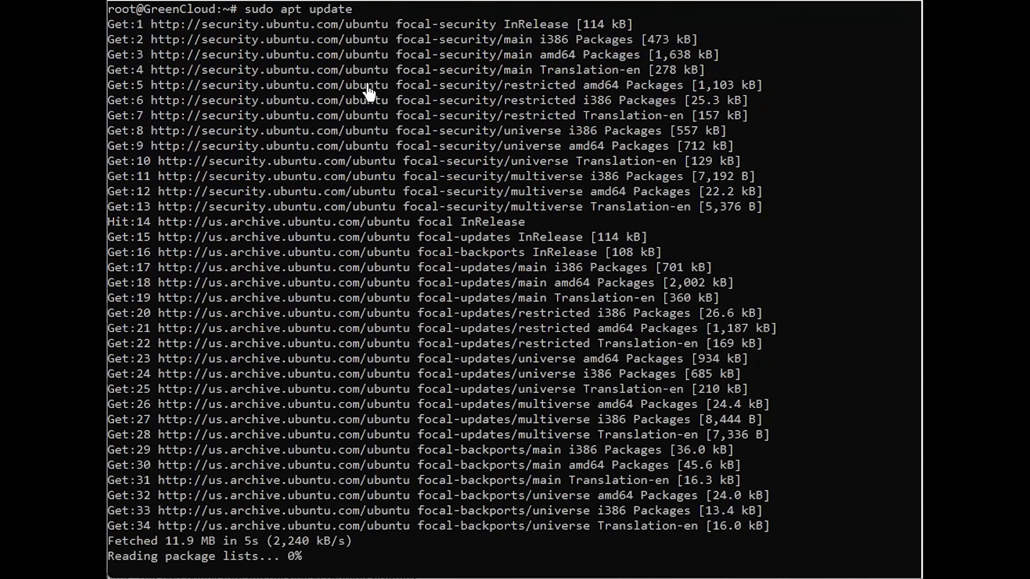
Upgrade packages, install Squid, and check that squid.service is active and running
{"action": "type", "text": "sudo apt upgrade"}
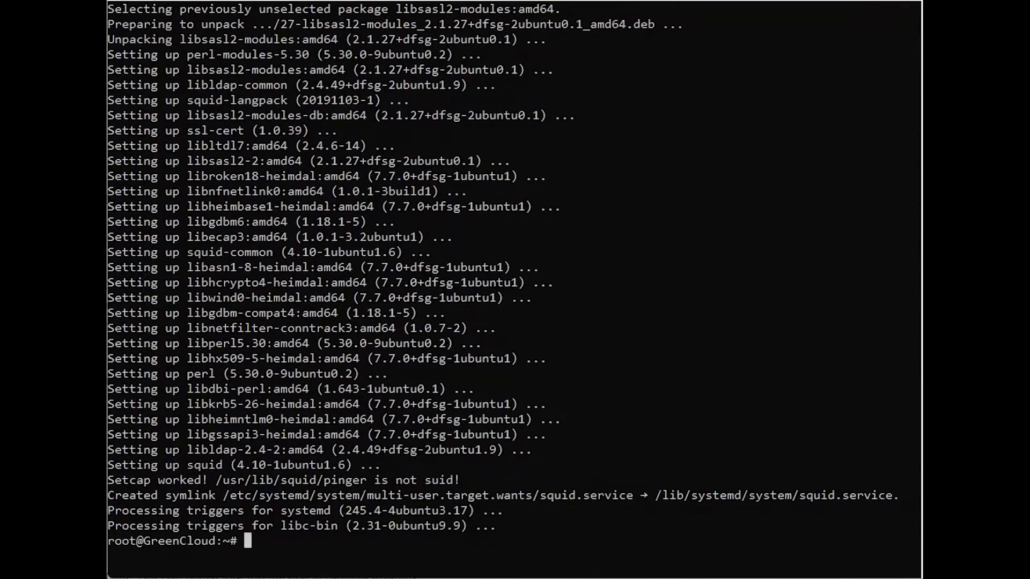
{"action": "mouse_move", "coordinate": [433, 551]}
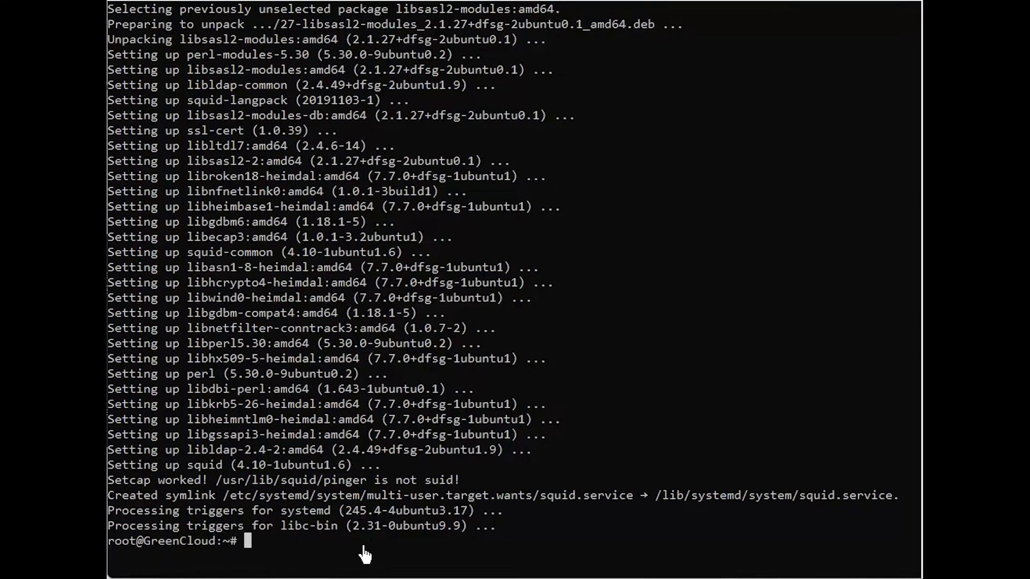
{"action": "type", "text": "systemctl status squid.service"}
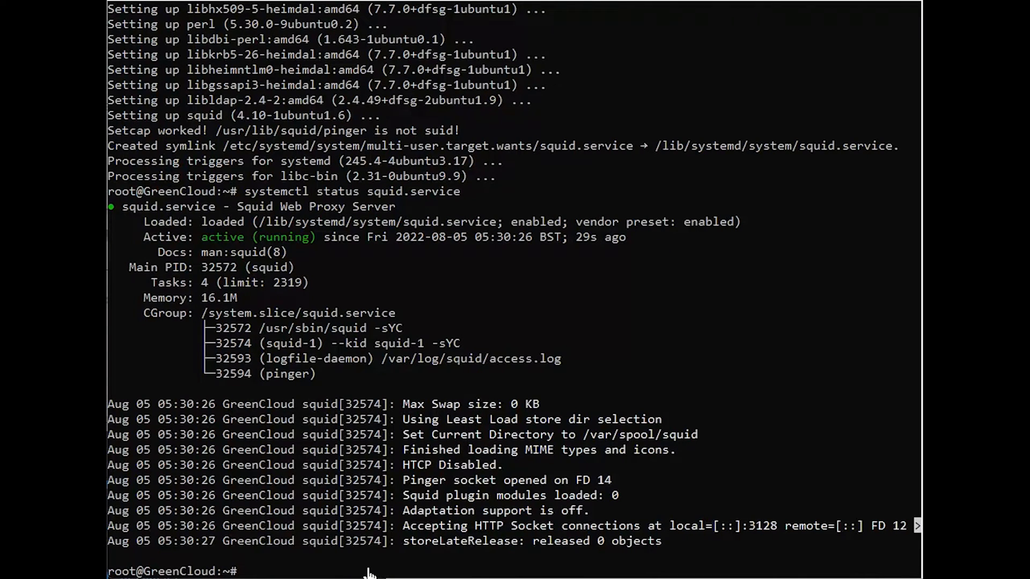
Open /etc/squid/squid.conf in nano with sudo and start a Where Is search
{"action": "type", "text": "sudo nano /etc/squid/squid.conf"}
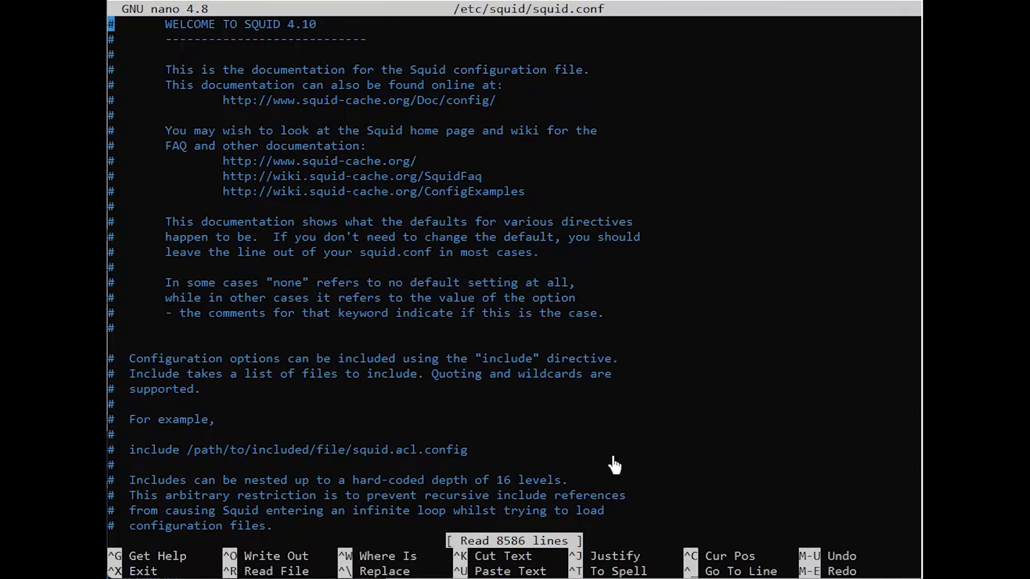
{"action": "mouse_move", "coordinate": [609, 452]}
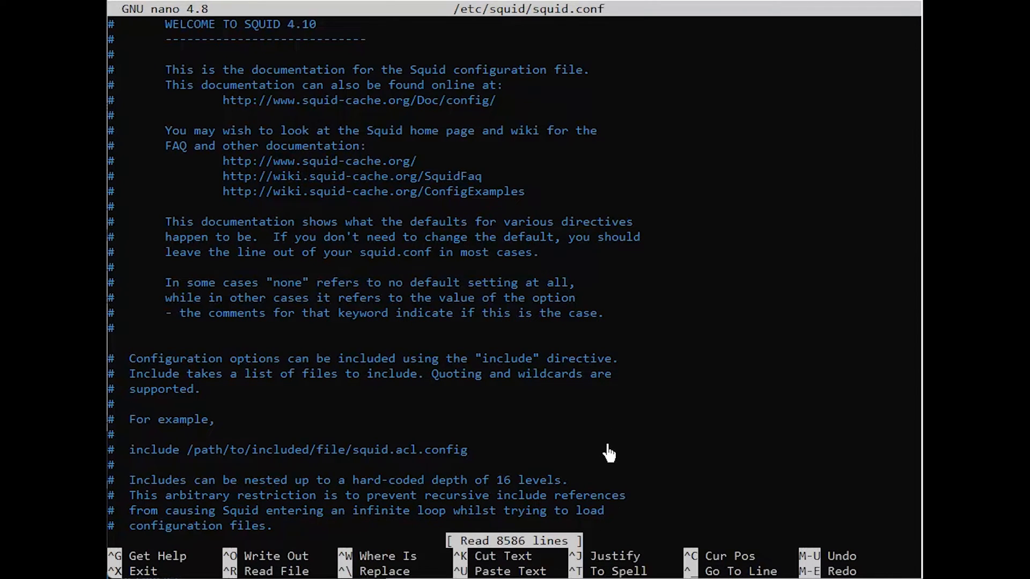
{"action": "mouse_move", "coordinate": [854, 492]}
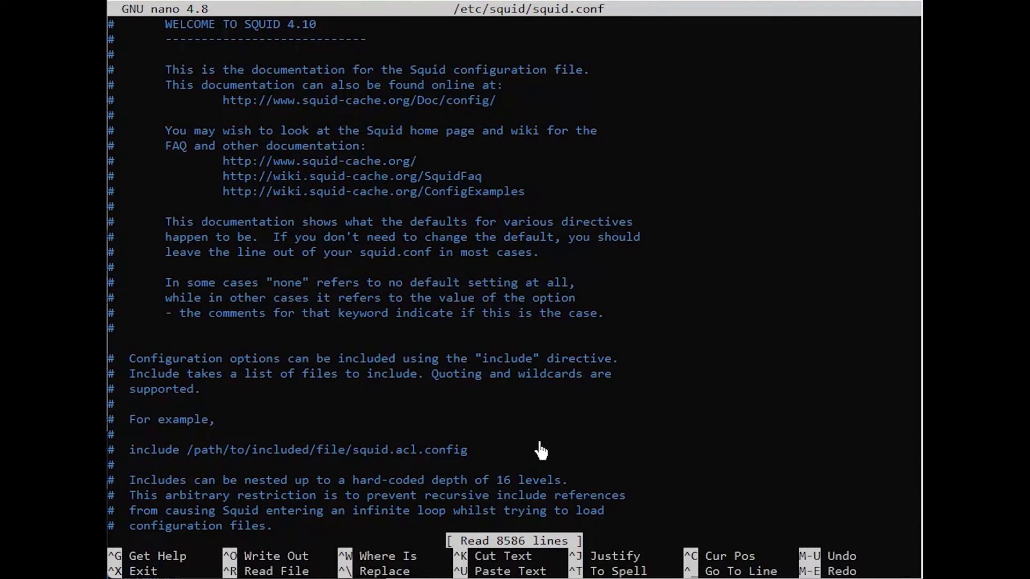
{"action": "mouse_move", "coordinate": [541, 430]}
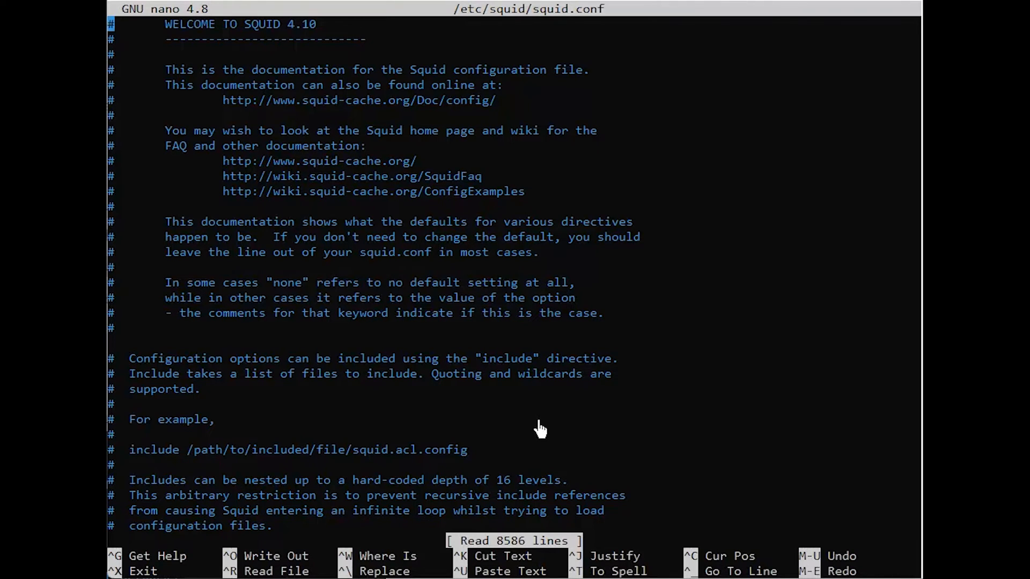
{"action": "key", "text": "ctrl+w"}
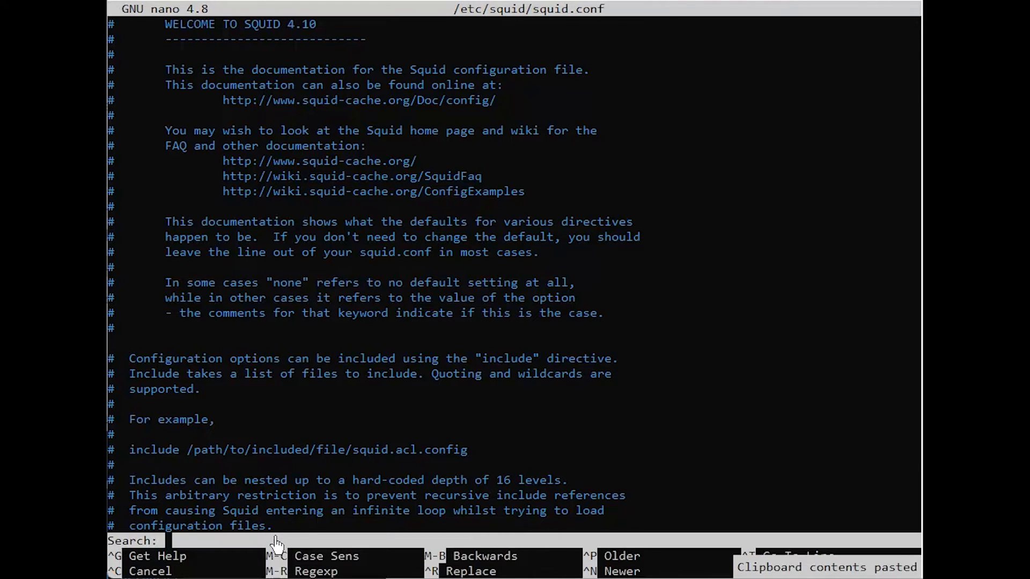
Find 'http_access deny all' and move the caret onto the example rule comment line
{"action": "type", "text": "http_access deny all"}
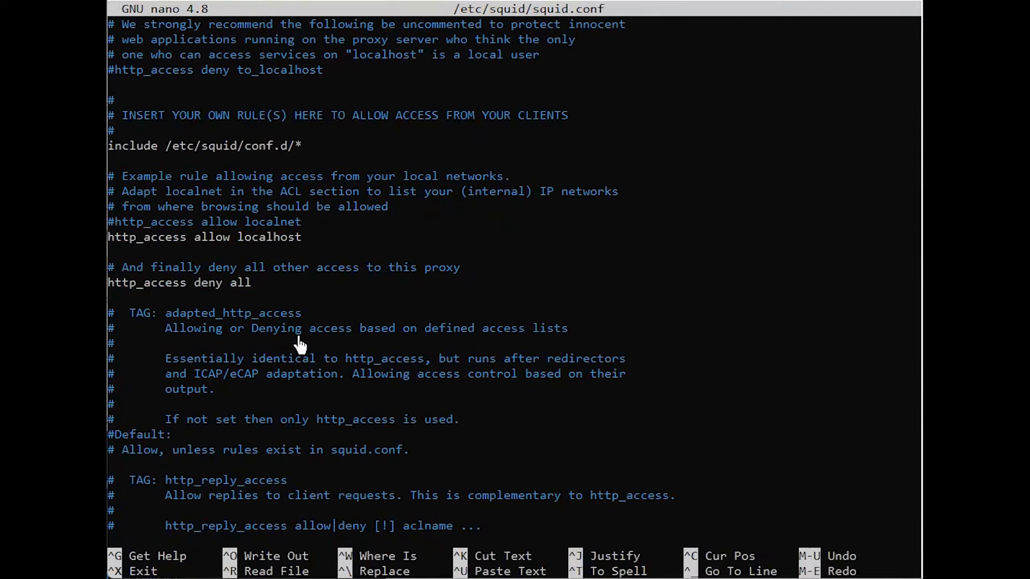
{"action": "mouse_move", "coordinate": [284, 246]}
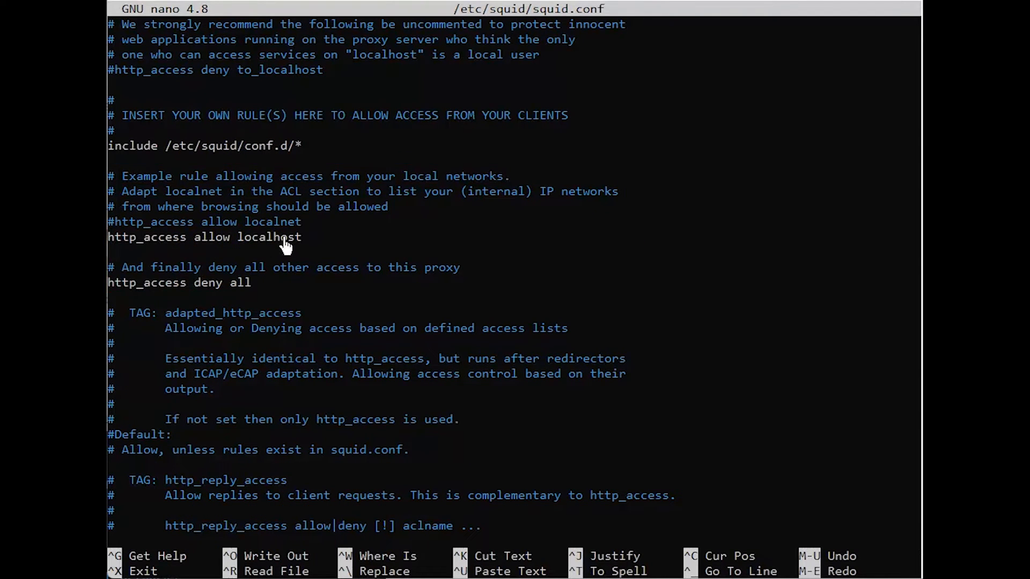
{"action": "mouse_move", "coordinate": [519, 184]}
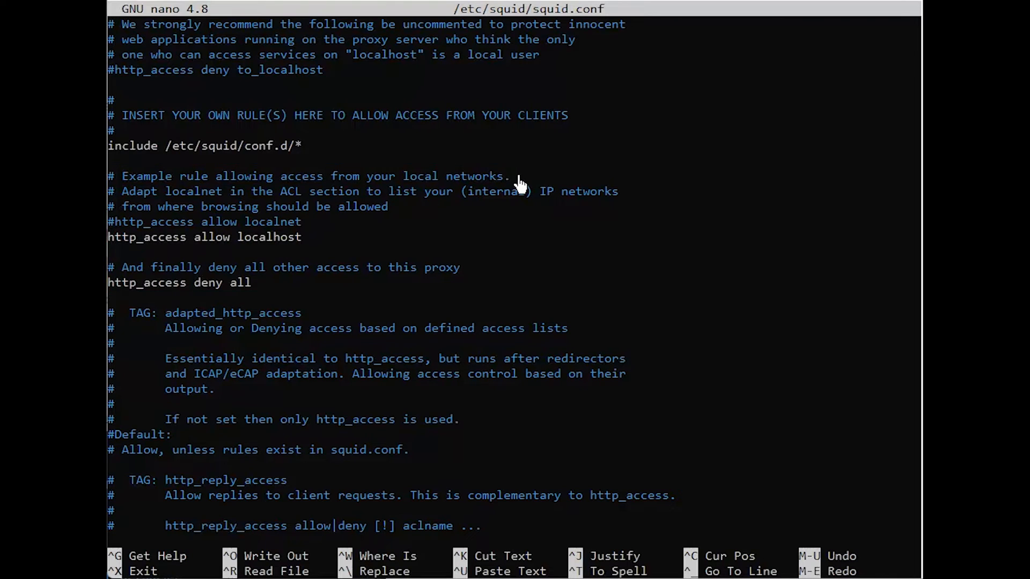
{"action": "key", "text": "Down"}
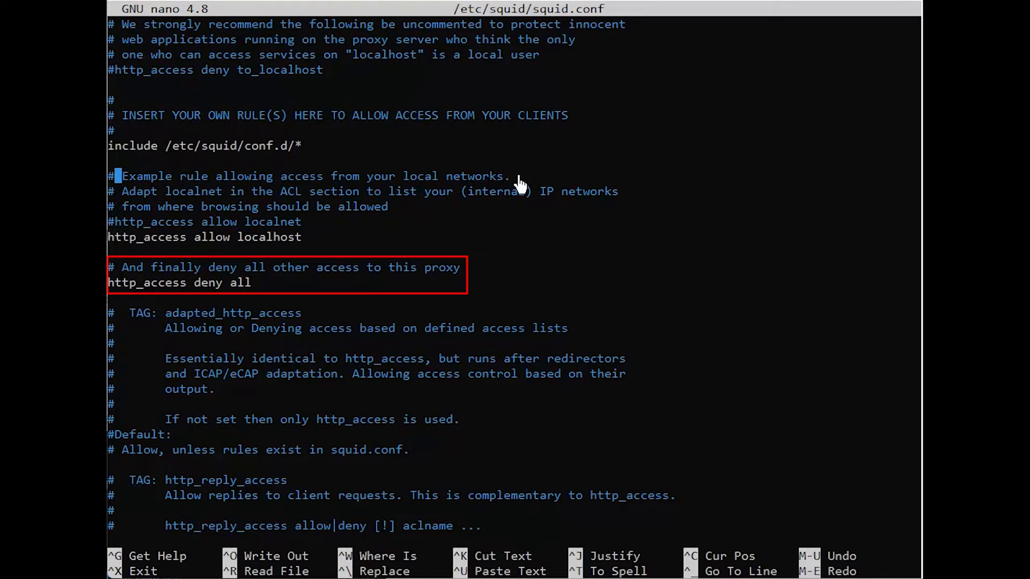
{"action": "key", "text": "Right"}
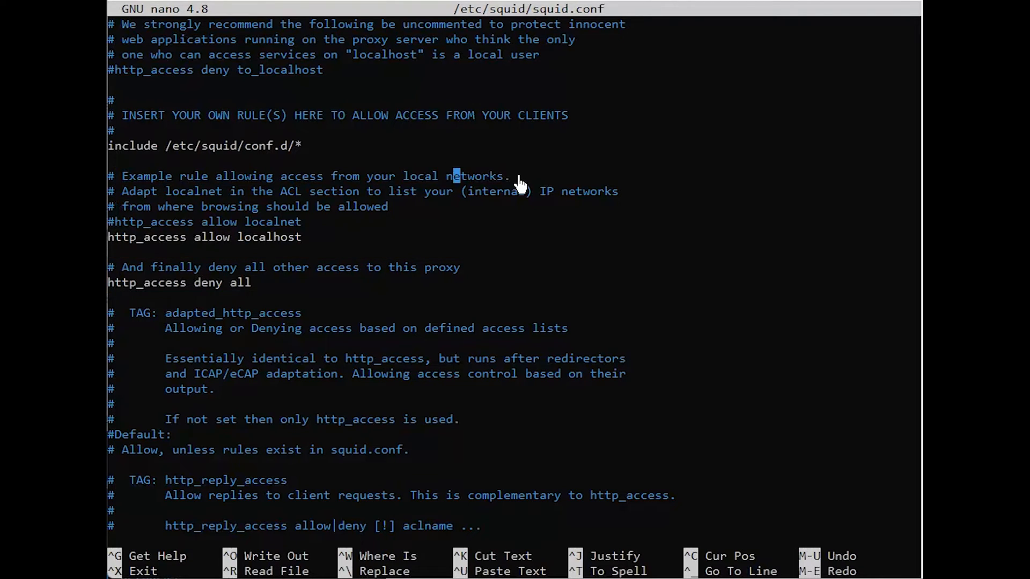
Add 'acl localnet src <your IP>' below the example rule comment, then save and exit
{"action": "left_click", "coordinate": [489, 176]}
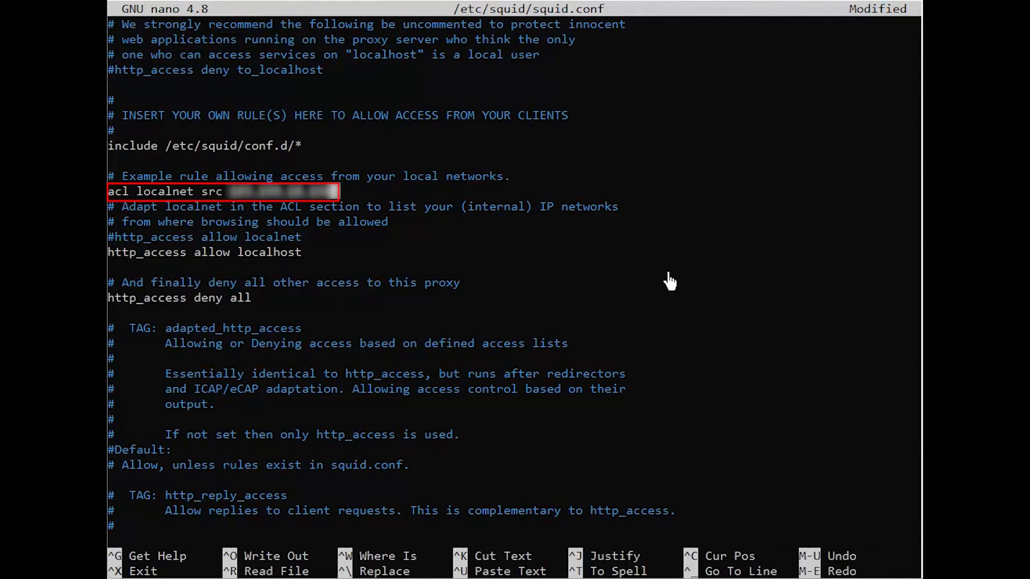
{"action": "mouse_move", "coordinate": [593, 320]}
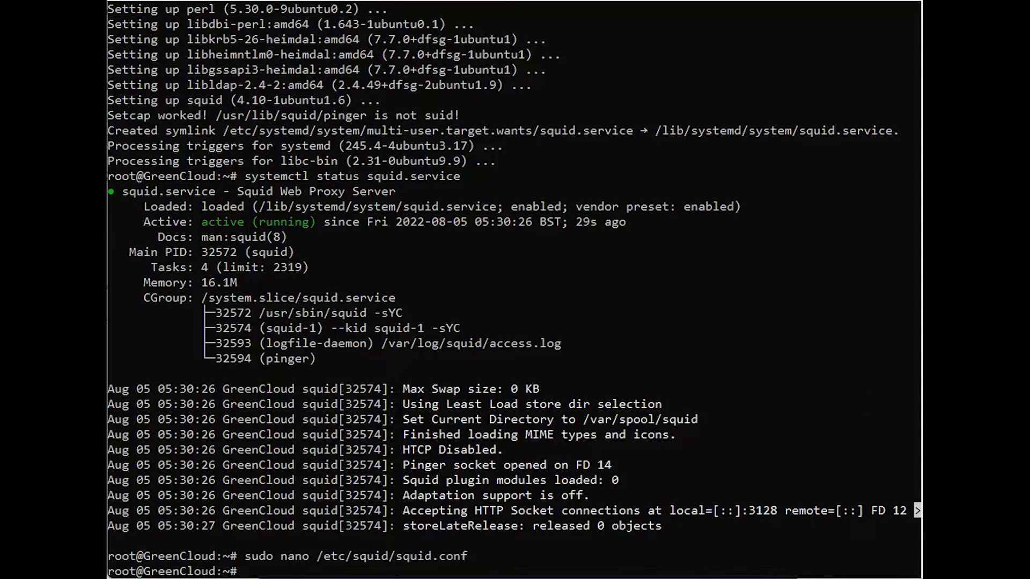
{"action": "mouse_move", "coordinate": [644, 546]}
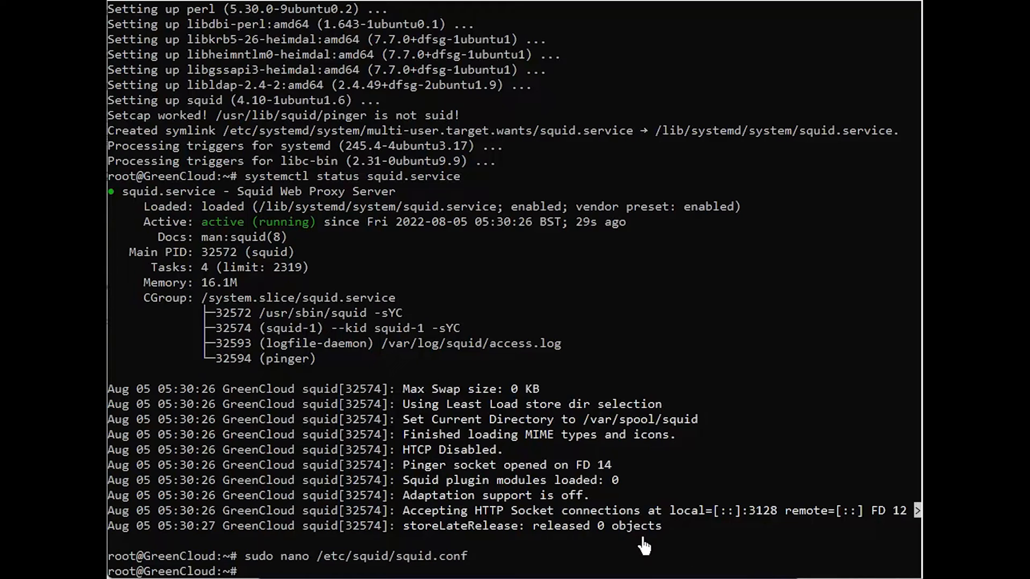
{"action": "mouse_move", "coordinate": [611, 553]}
{"action": "type", "text": "sudo apt install apache2-utils"}
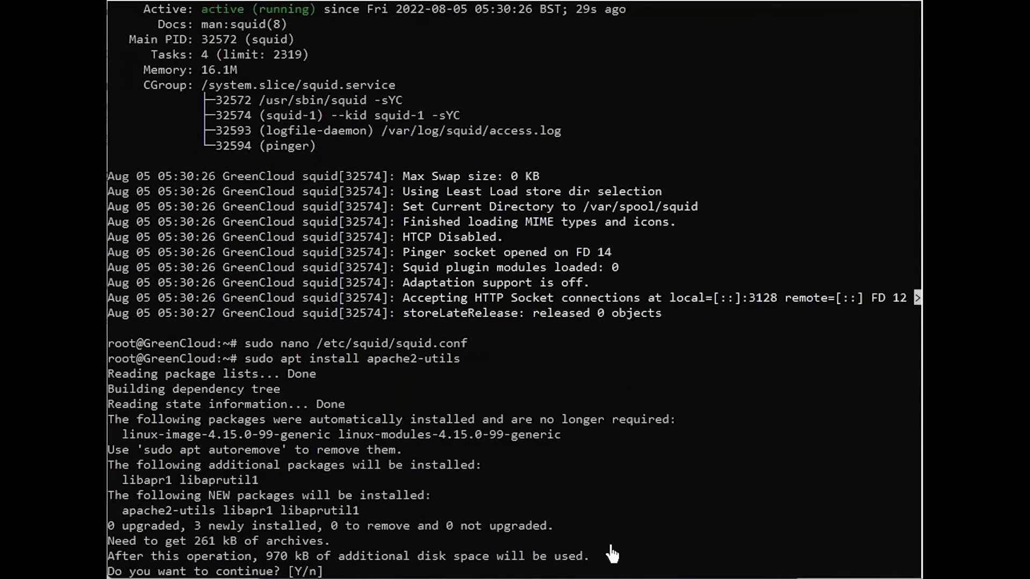
Install apache2-utils, answering Y at the continue prompt
{"action": "type", "text": "Y"}
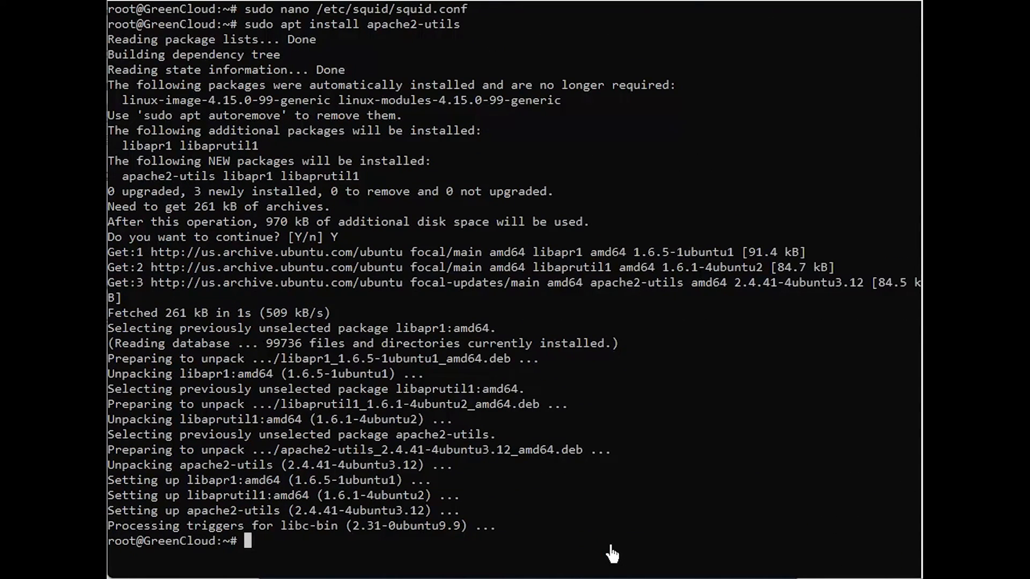
{"action": "mouse_move", "coordinate": [668, 498]}
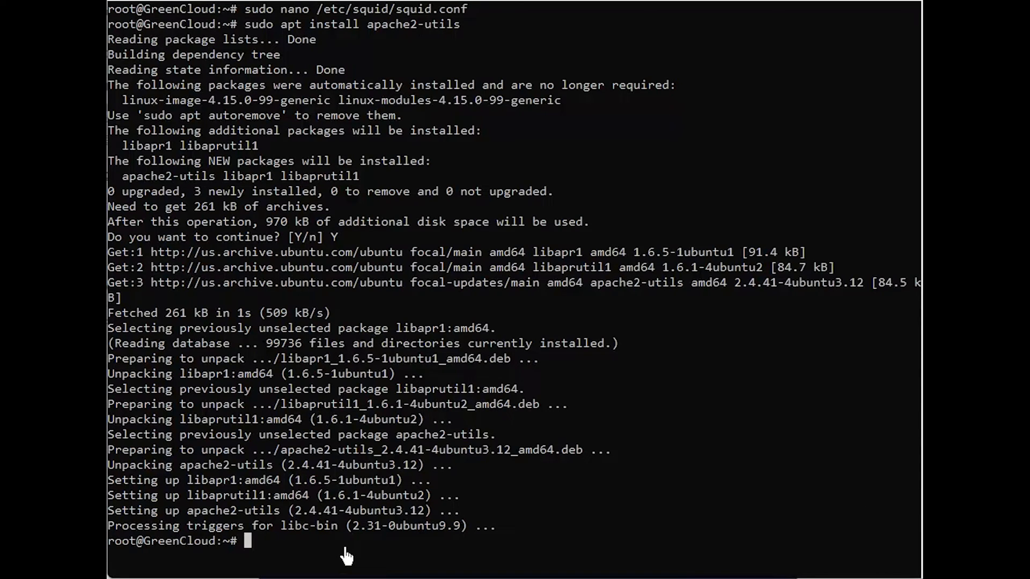
Create /etc/squid/passwords for user greencloud, display it, and reopen squid.conf in nano
{"action": "type", "text": "sudo htpasswd -c /etc/squid/passwords gree"}
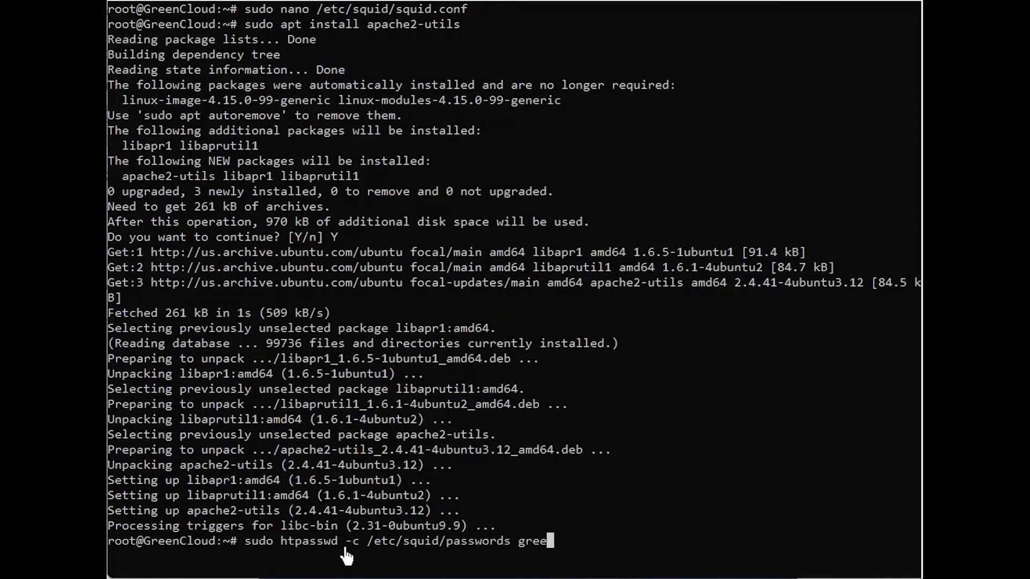
{"action": "type", "text": "ncloud"}
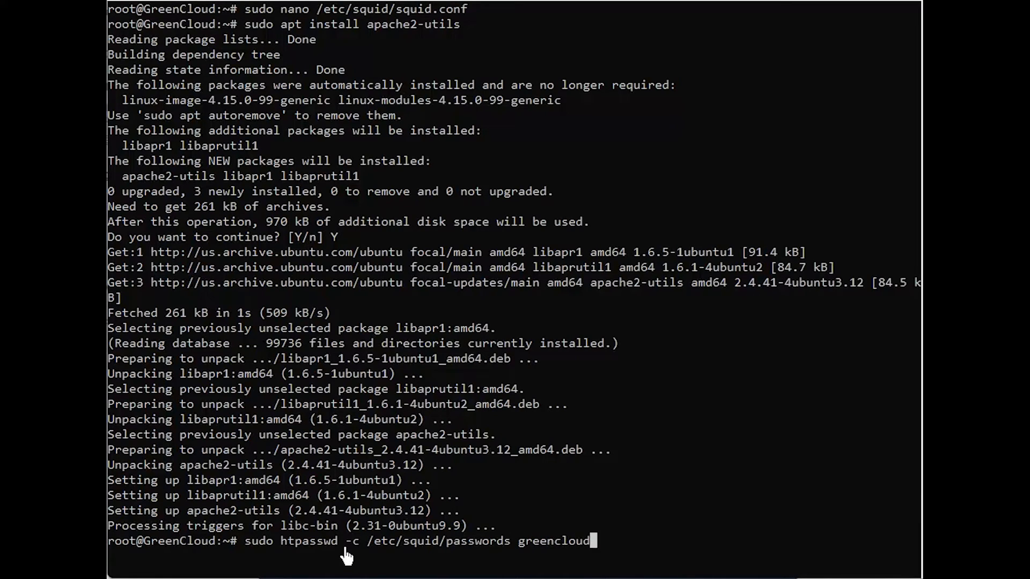
{"action": "key", "text": "Return"}
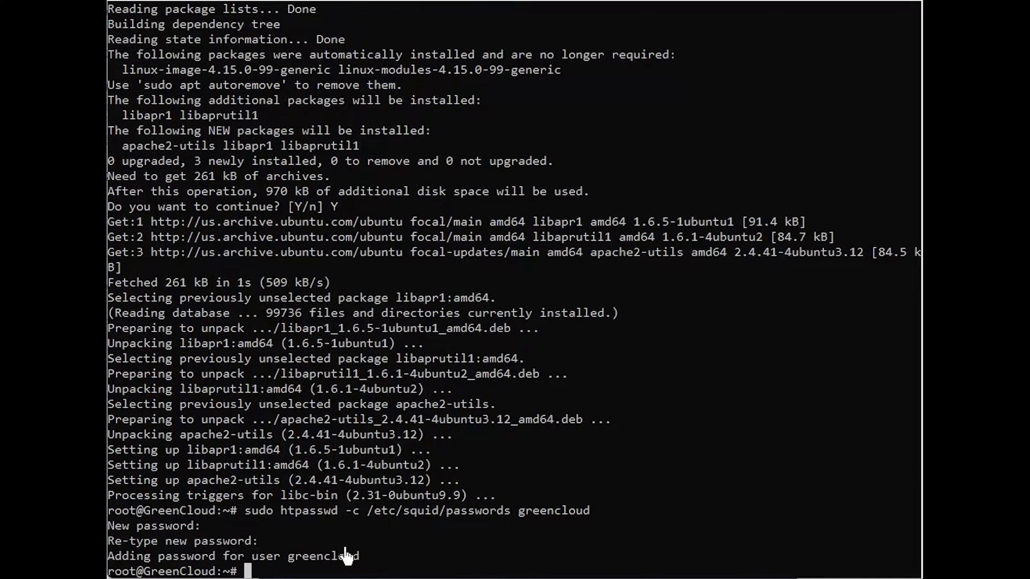
{"action": "mouse_move", "coordinate": [363, 568]}
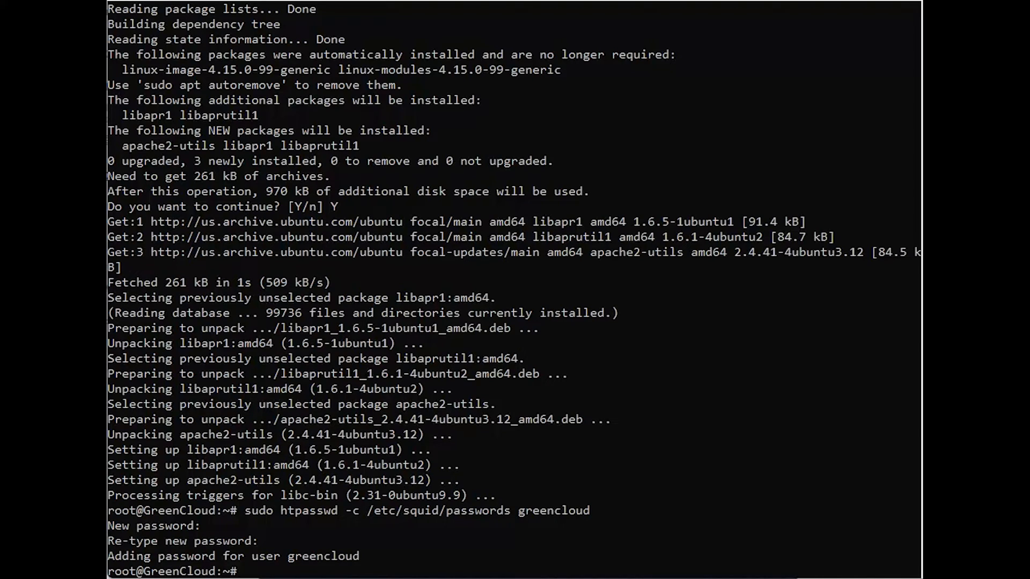
{"action": "mouse_move", "coordinate": [384, 575]}
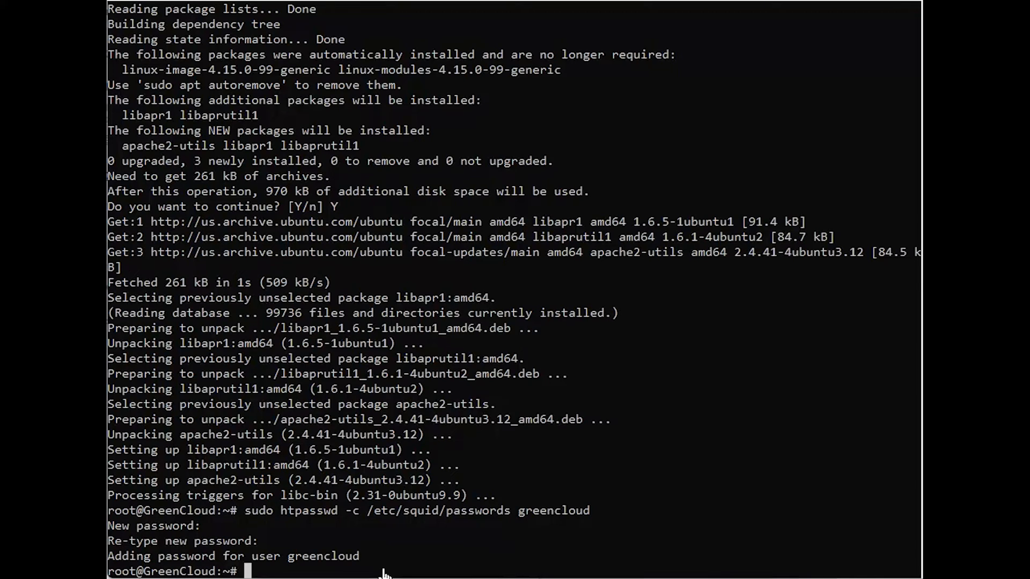
{"action": "type", "text": "sudo cat /etc/squid/passwords"}
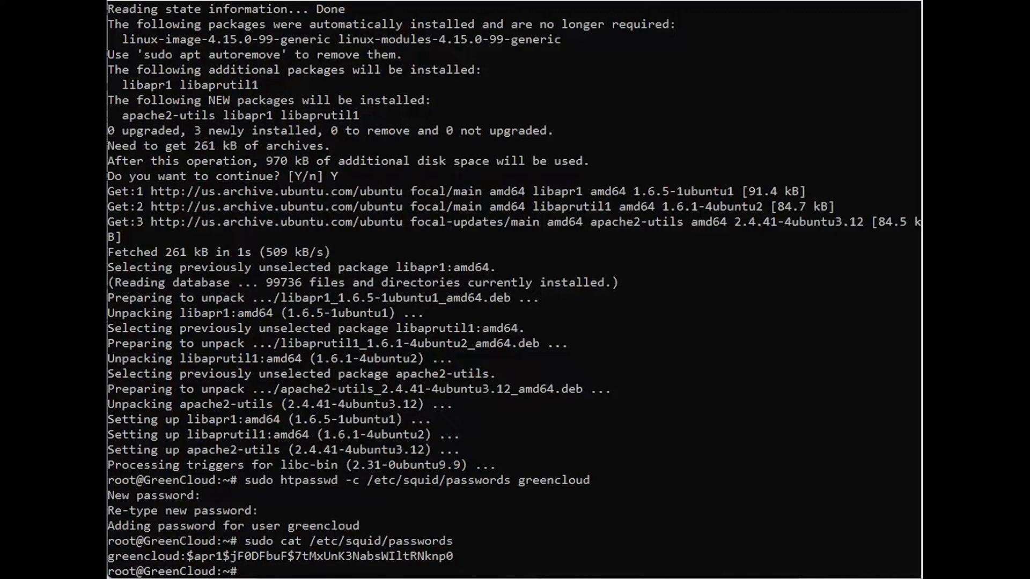
{"action": "mouse_move", "coordinate": [333, 569]}
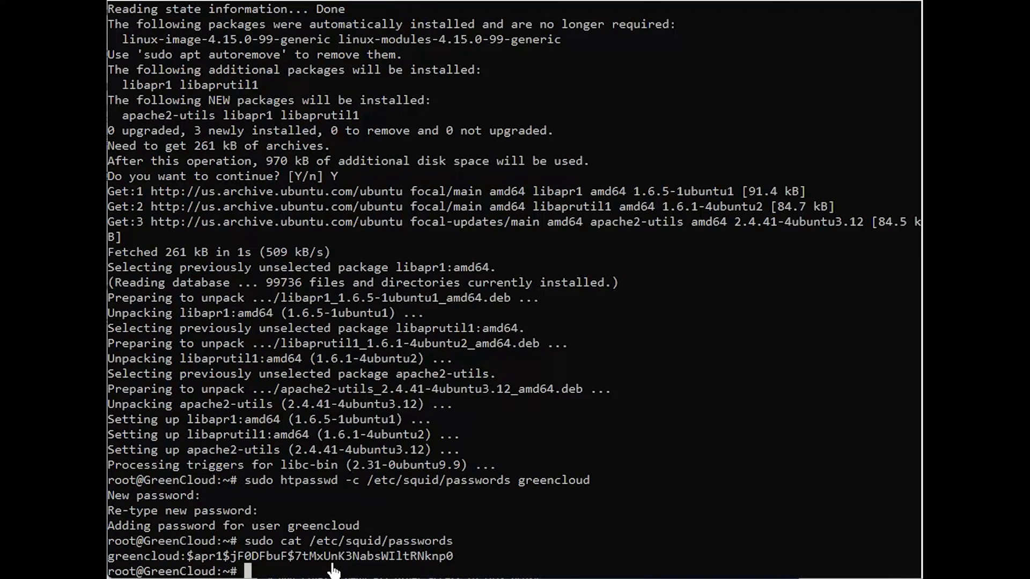
{"action": "type", "text": "sudo nano /etc/squid/squid.conf"}
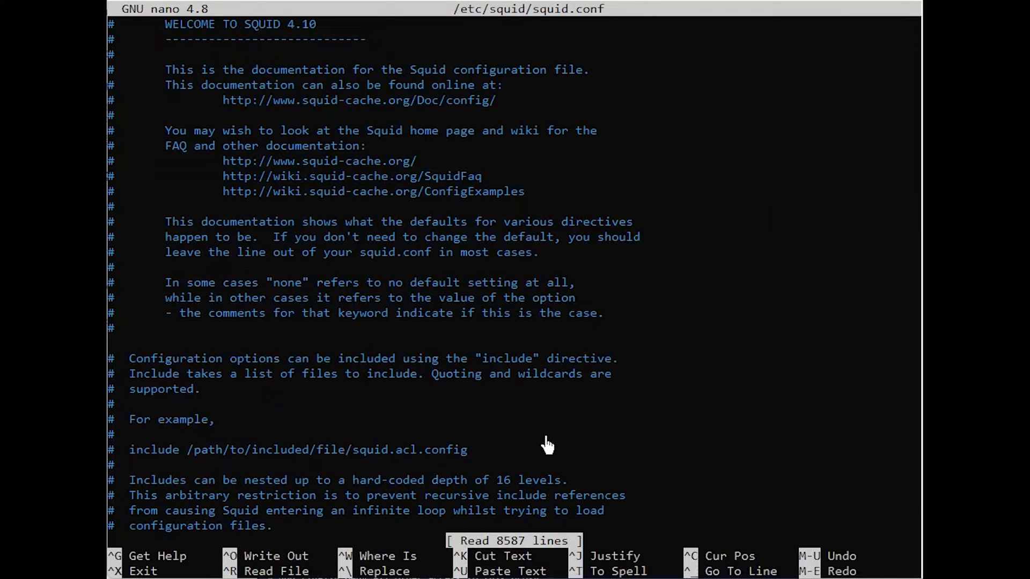
Add auth_param, authenticated ACL and http_access allow authenticated lines, then save and exit
{"action": "key", "text": "ctrl+w"}
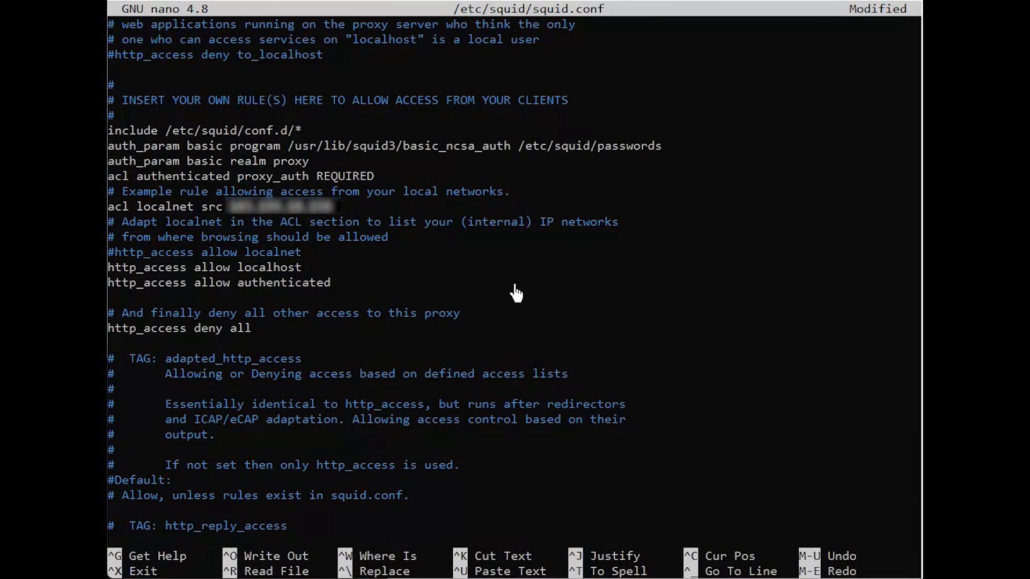
{"action": "key", "text": "ctrl+x"}
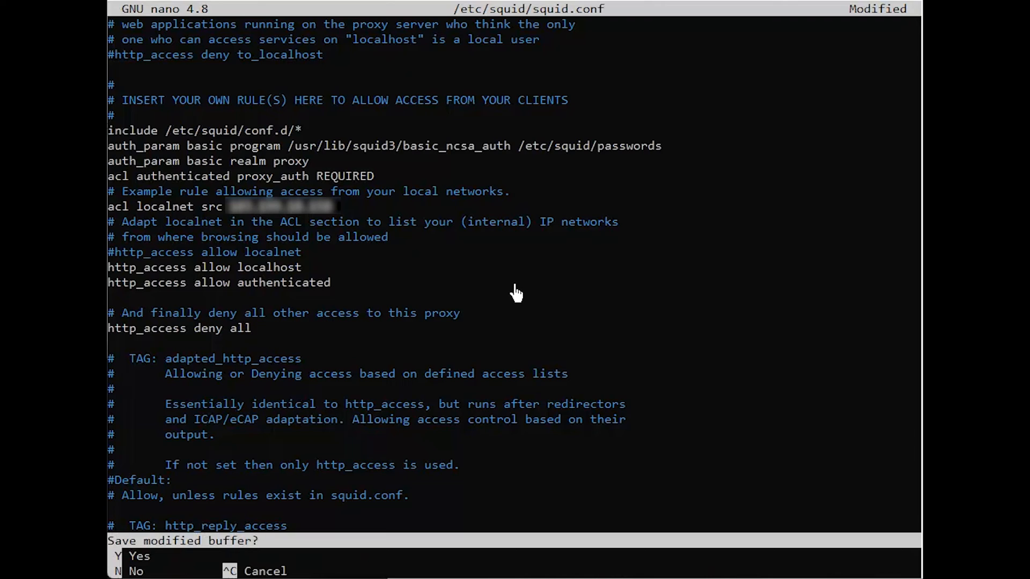
{"action": "key", "text": "y"}
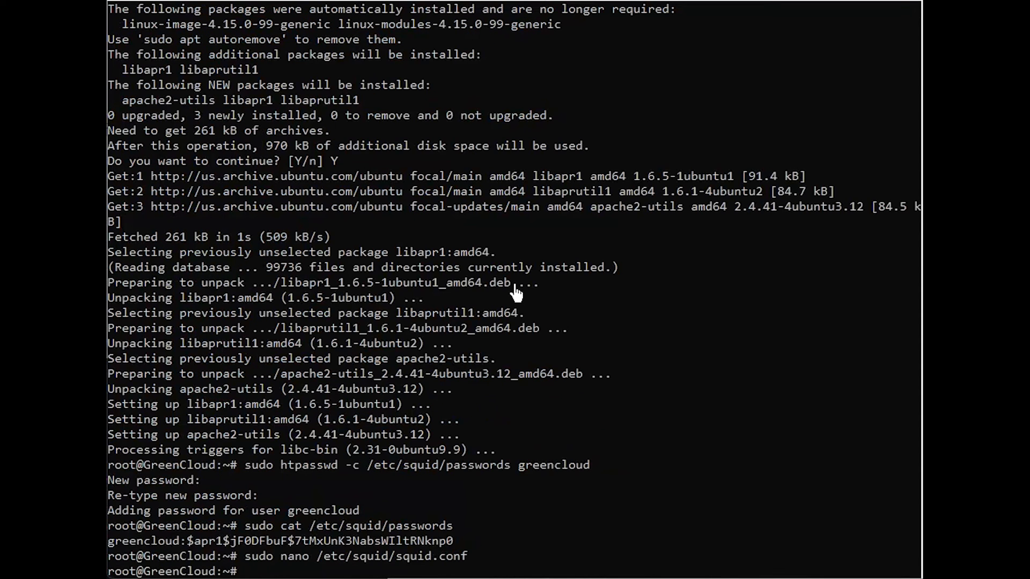
{"action": "mouse_move", "coordinate": [457, 572]}
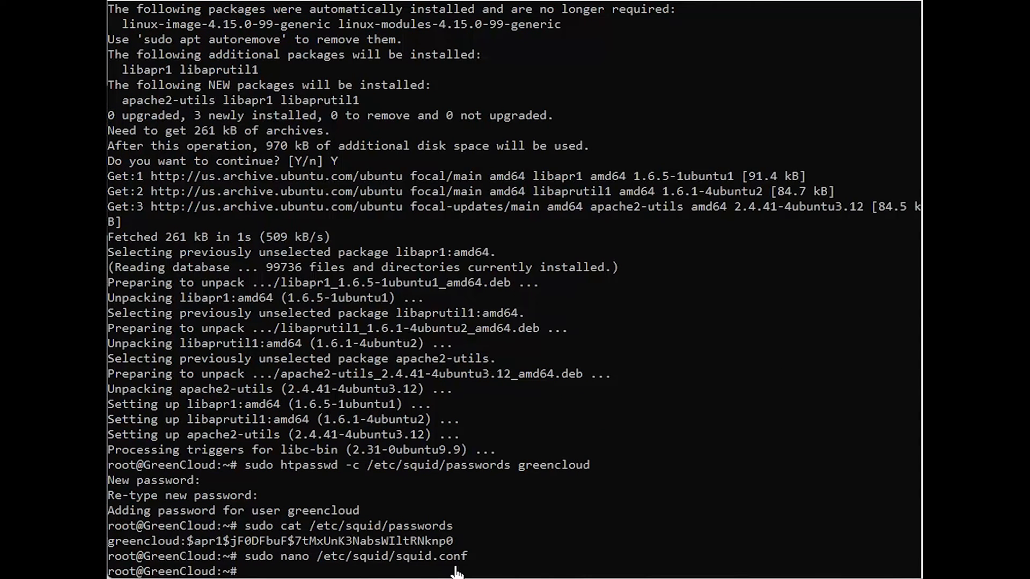
Restart squid.service and start installing the ufw firewall
{"action": "type", "text": "sudo systemctl restart squid.service"}
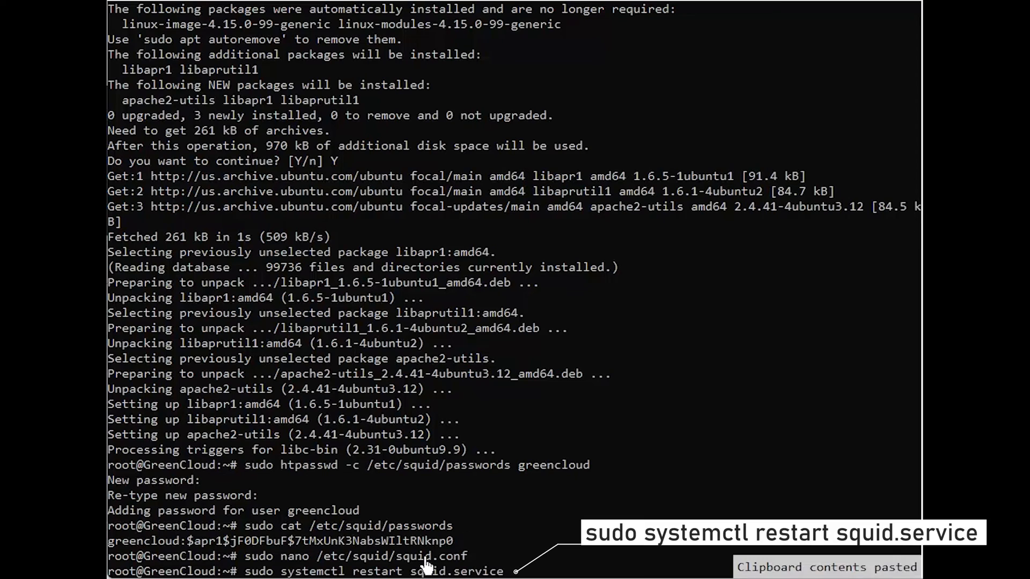
{"action": "key", "text": "Return"}
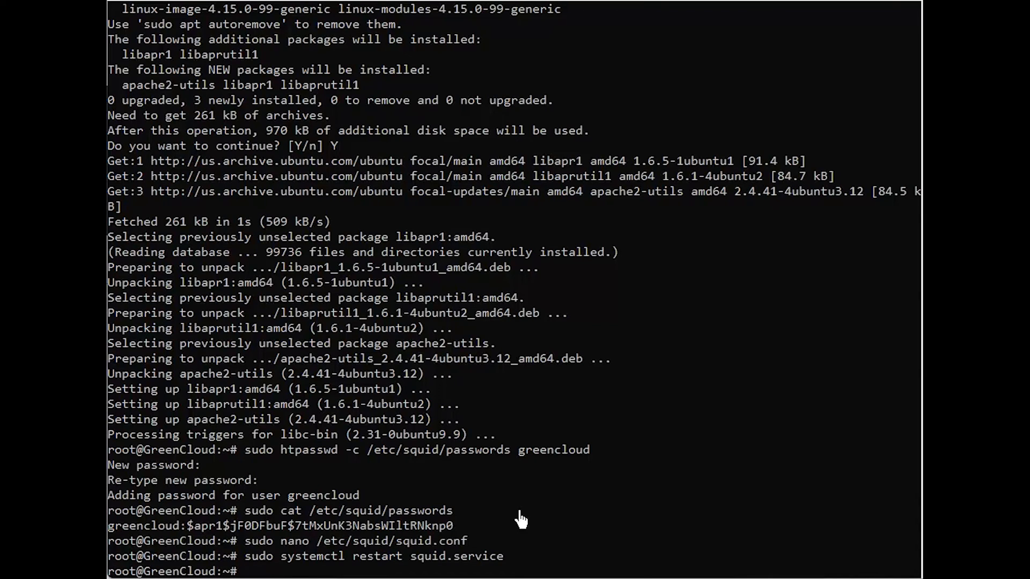
{"action": "type", "text": "sudo apt install ufw"}
{"action": "type", "text": "Y"}
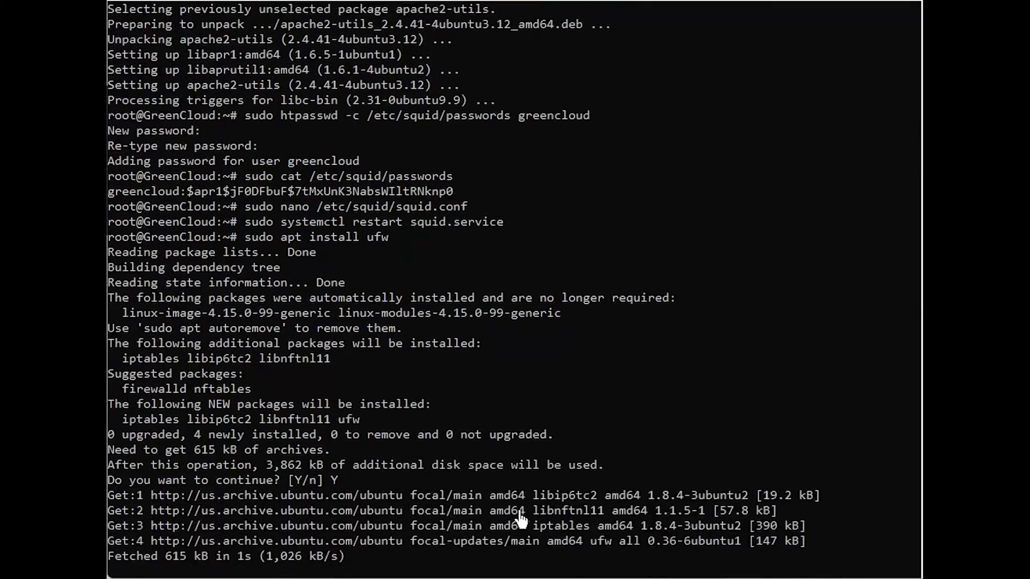
Allow port 3128 through ufw and install curl, confirming with Y
{"action": "type", "text": "sudo ufw allow 3128"}
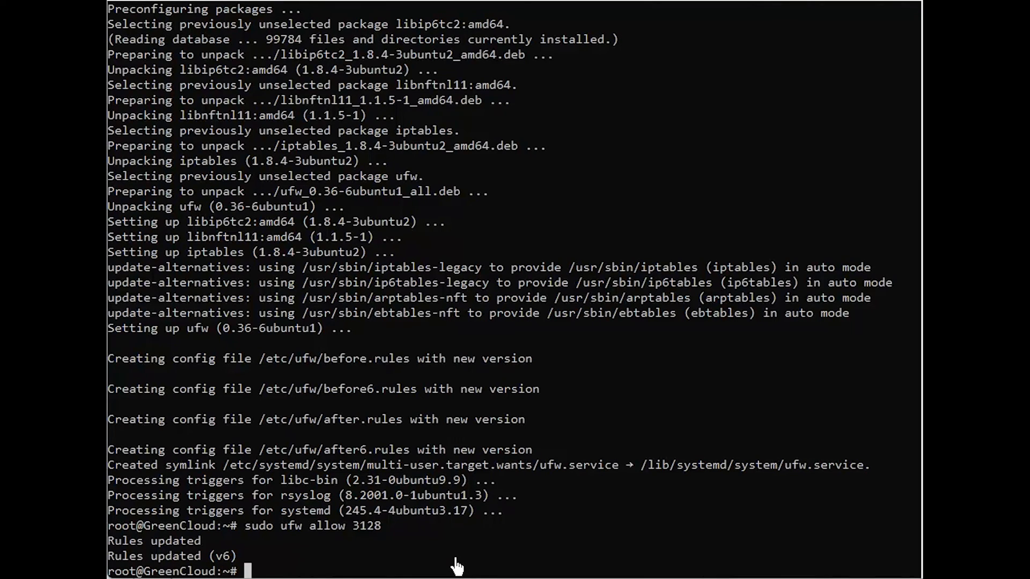
{"action": "type", "text": "sudo apt install curl"}
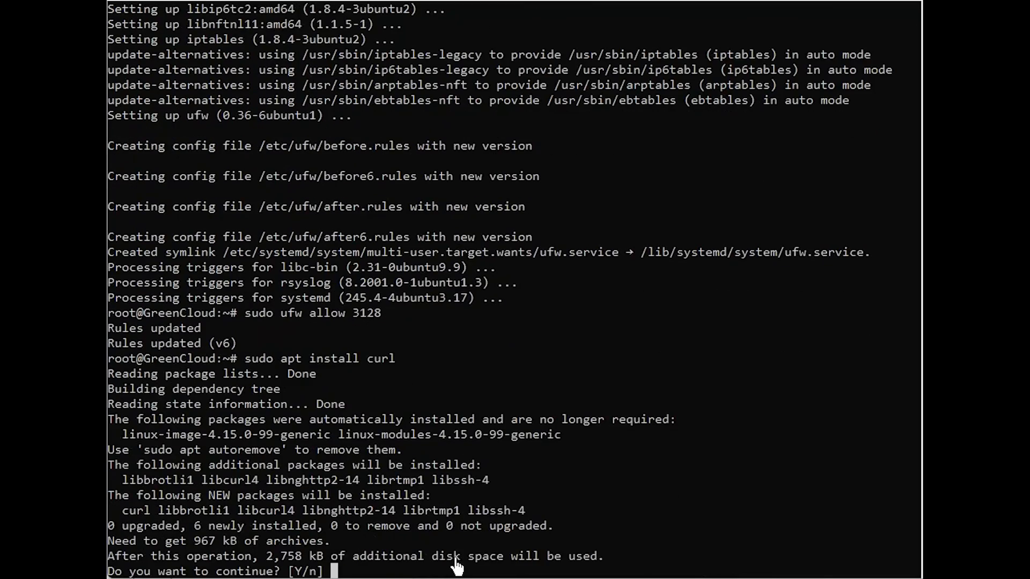
{"action": "type", "text": "Y"}
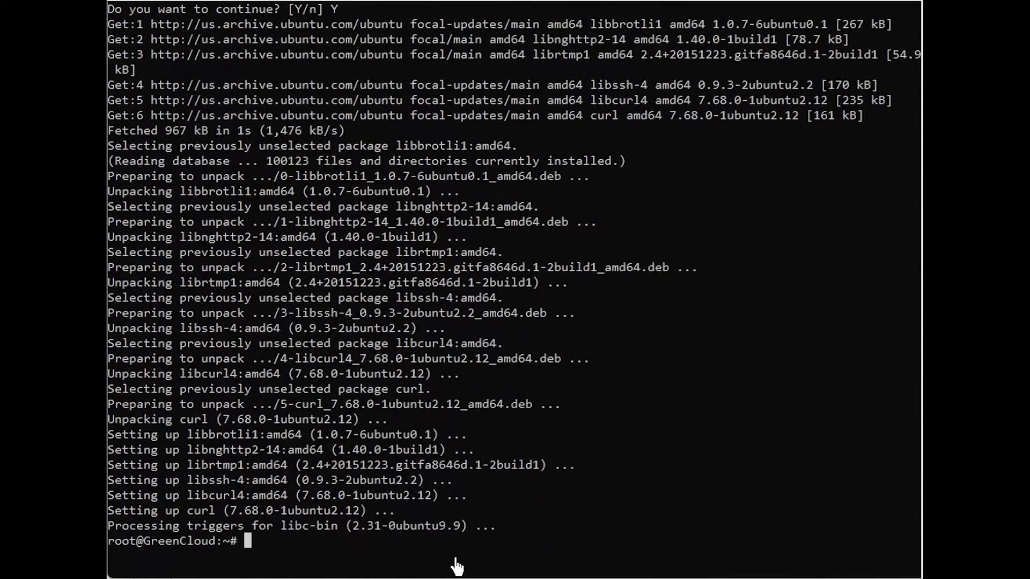
{"action": "mouse_move", "coordinate": [604, 509]}
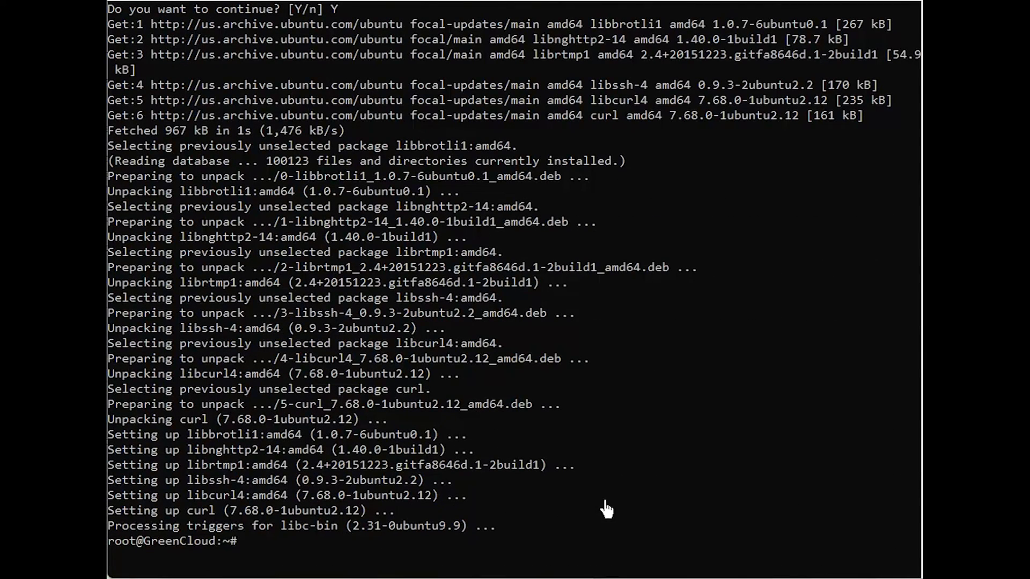
{"action": "mouse_move", "coordinate": [367, 555]}
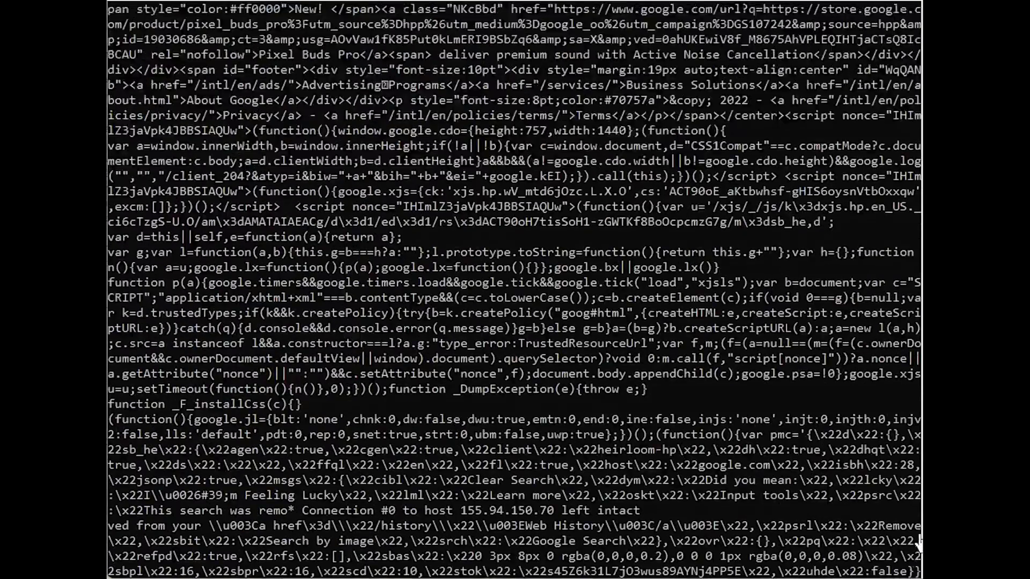
Scroll up to inspect the curl output for the HTTP 200 OK response from Google
{"action": "scroll", "scroll_direction": "up", "scroll_amount": 3}
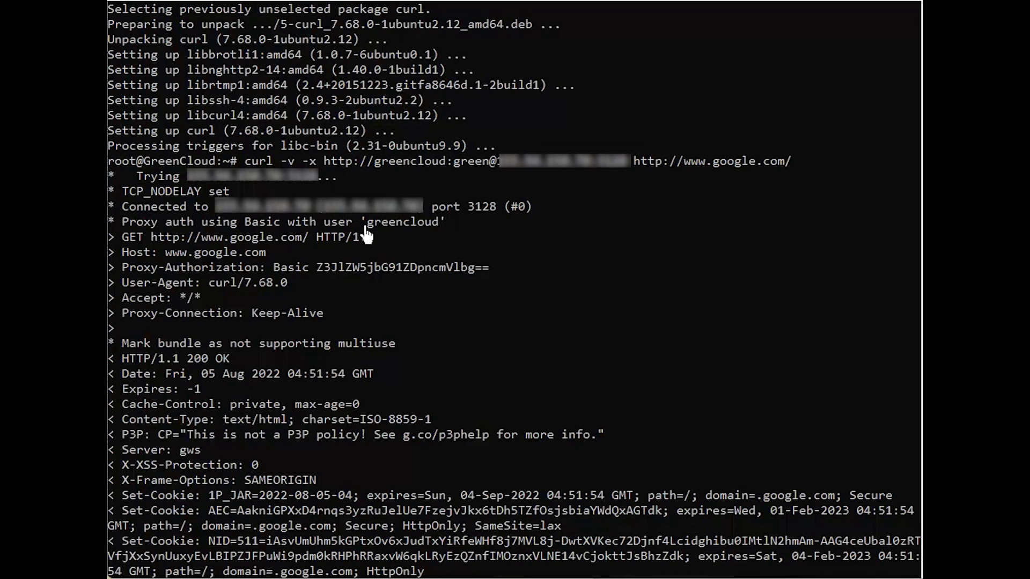
{"action": "mouse_move", "coordinate": [183, 192]}
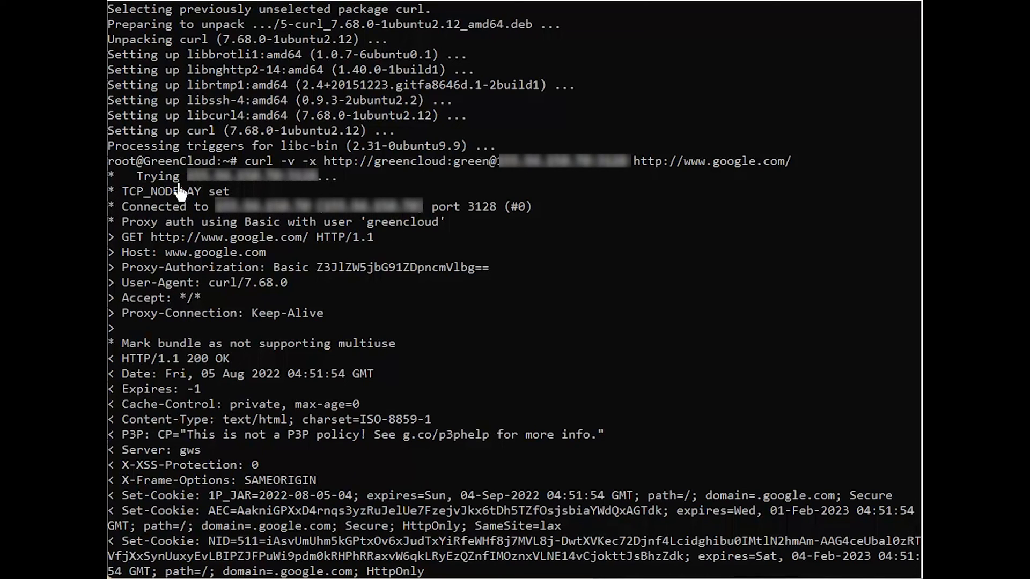